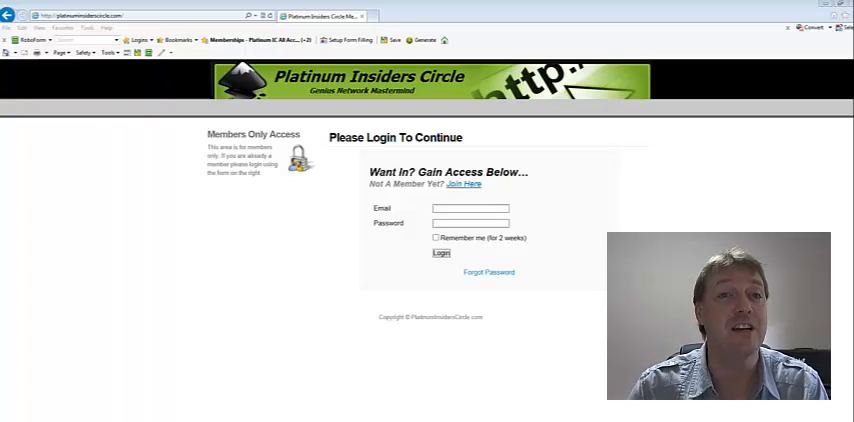
Step: Leave the Platinum Insiders Circle login page for the HostGator cPanel
{"action": "left_click", "coordinate": [138, 40]}
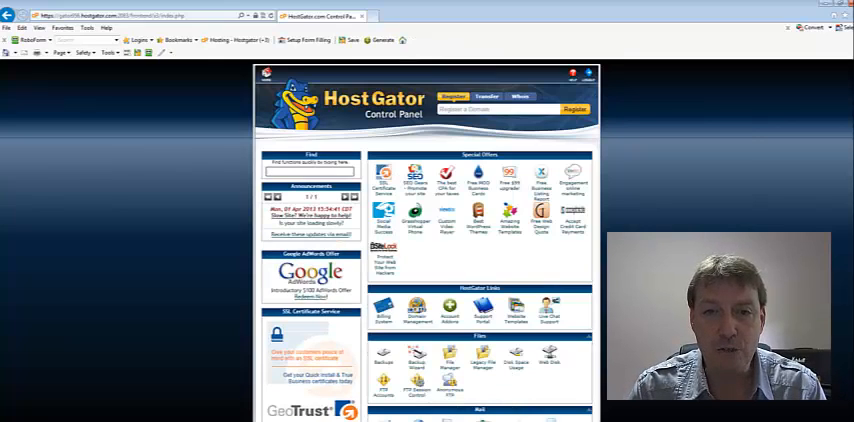
Step: Scroll the cPanel home page down toward Fantastico under Software/Services
{"action": "scroll", "scroll_direction": "down", "scroll_amount": 3}
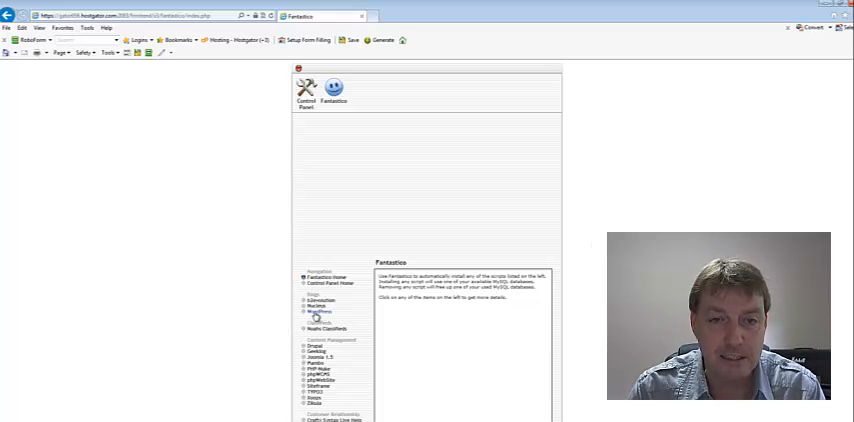
Step: Fill the WordPress install form with password, nickname Admin and site name, and submit
{"action": "left_click", "coordinate": [318, 313]}
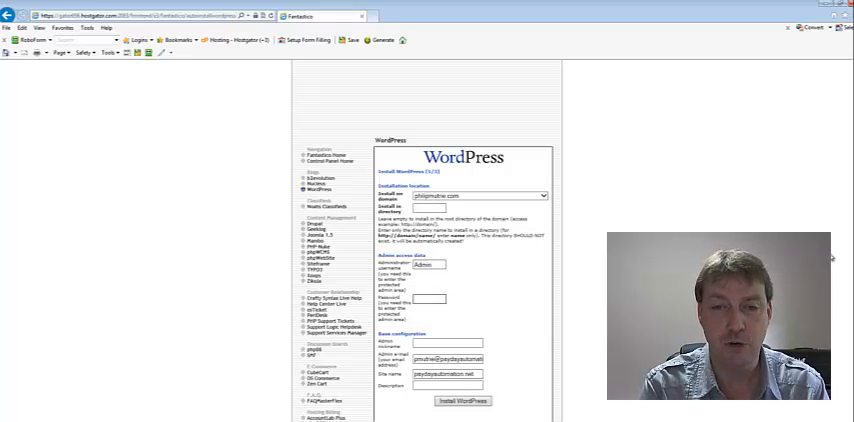
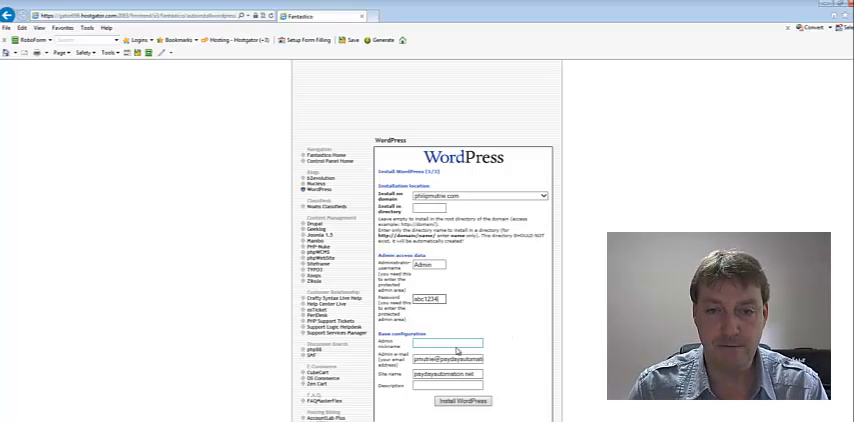
{"action": "left_click", "coordinate": [446, 343]}
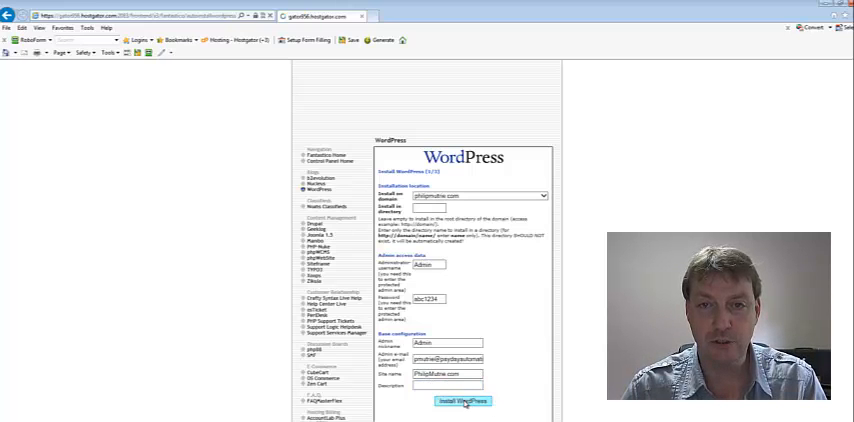
{"action": "left_click", "coordinate": [462, 401]}
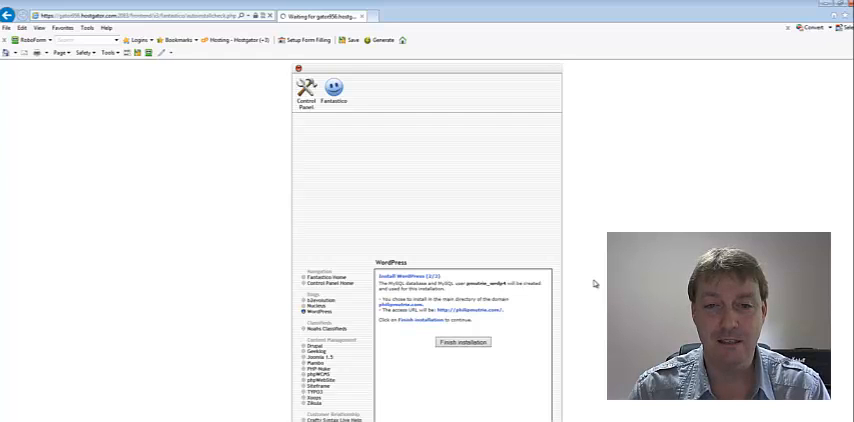
Step: Finish the Fantastico WordPress installation and copy the admin login details
{"action": "left_click", "coordinate": [461, 341]}
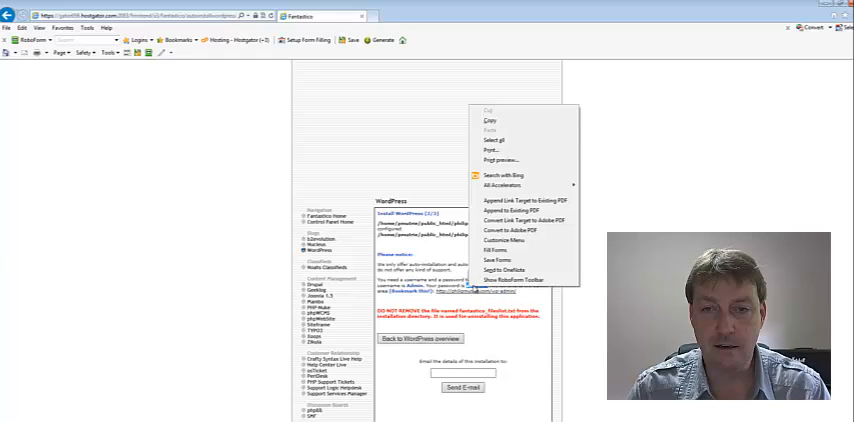
{"action": "left_click", "coordinate": [480, 300]}
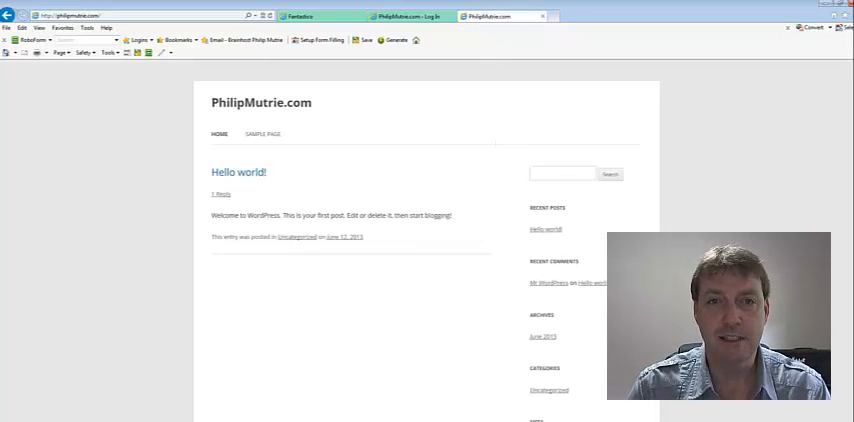
Step: Log in to the new site's wp-login page as Admin
{"action": "left_click", "coordinate": [410, 16]}
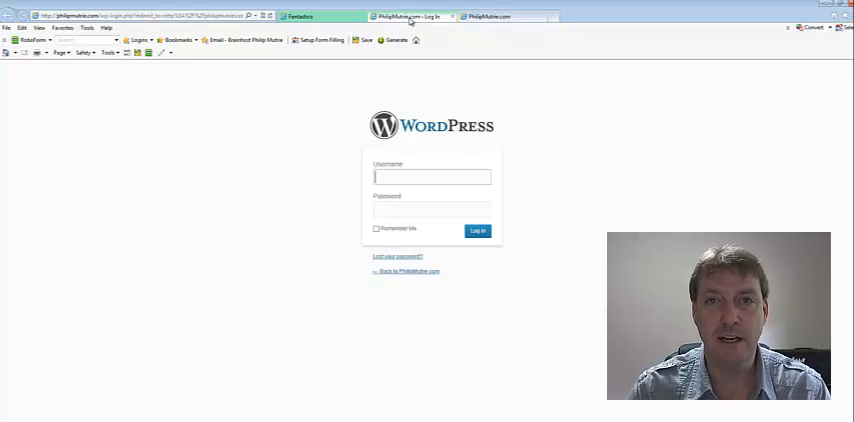
{"action": "mouse_move", "coordinate": [680, 185]}
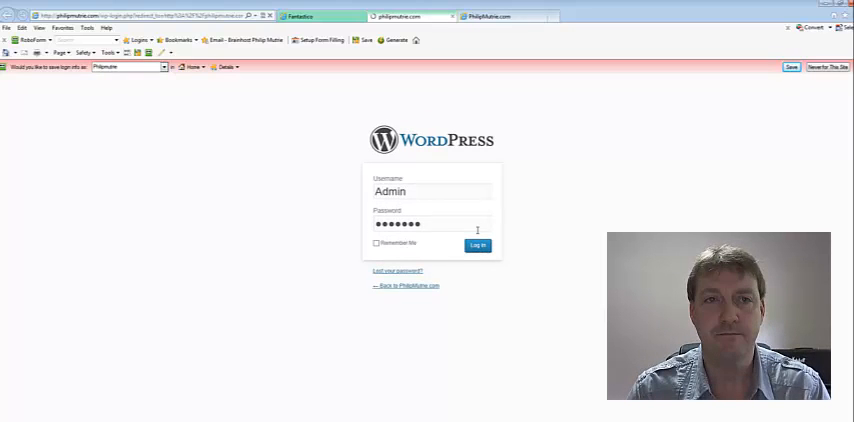
{"action": "left_click", "coordinate": [477, 245]}
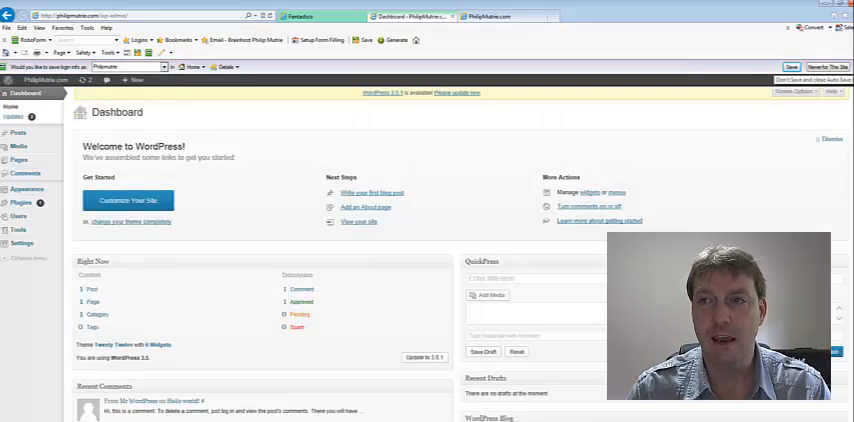
Step: Go to Appearance > Themes > Install Themes and choose Upload
{"action": "left_click", "coordinate": [27, 174]}
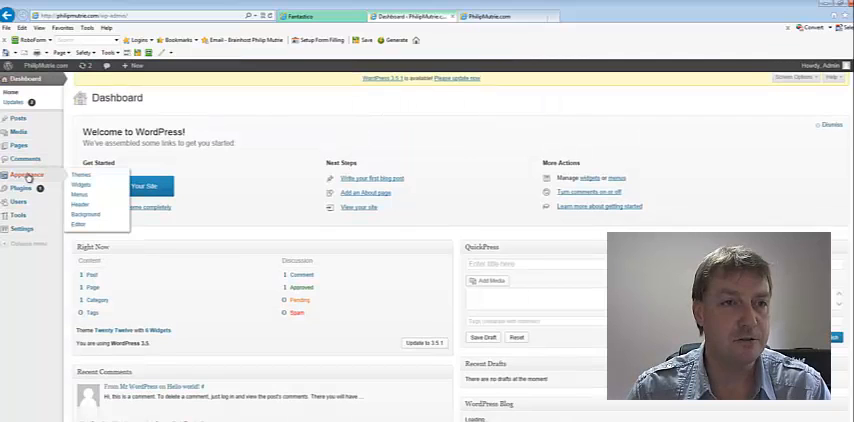
{"action": "left_click", "coordinate": [80, 175]}
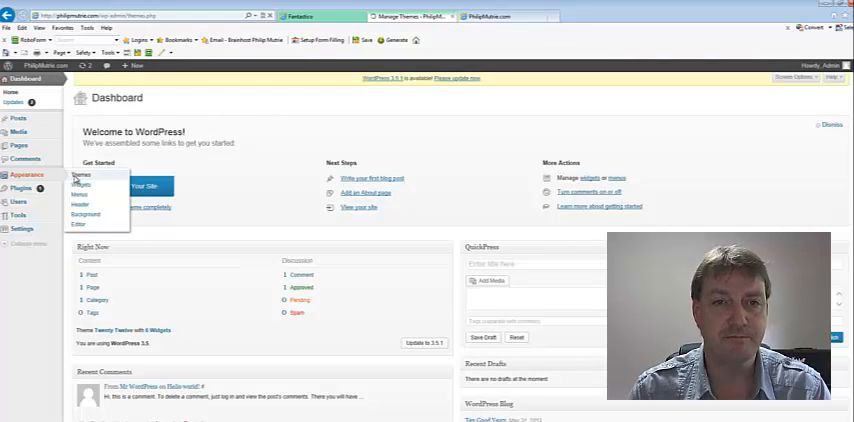
{"action": "left_click", "coordinate": [80, 176]}
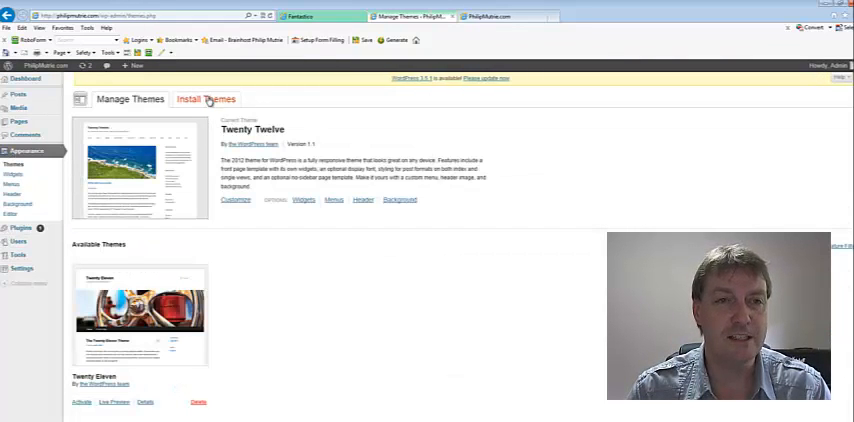
{"action": "left_click", "coordinate": [206, 99]}
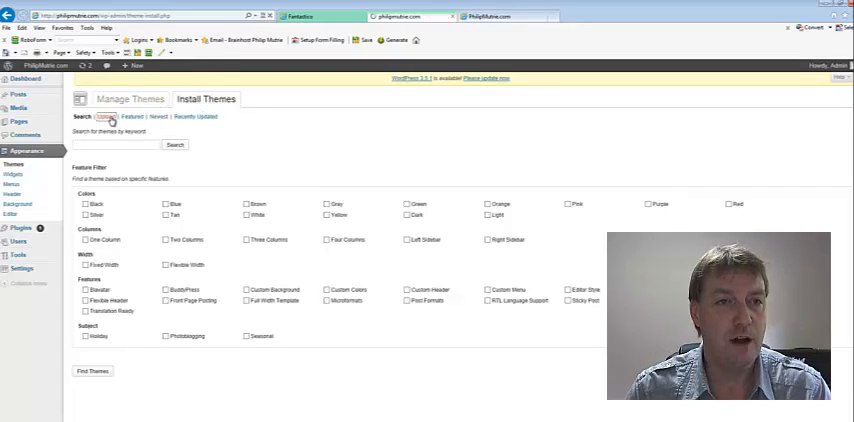
{"action": "left_click", "coordinate": [103, 117]}
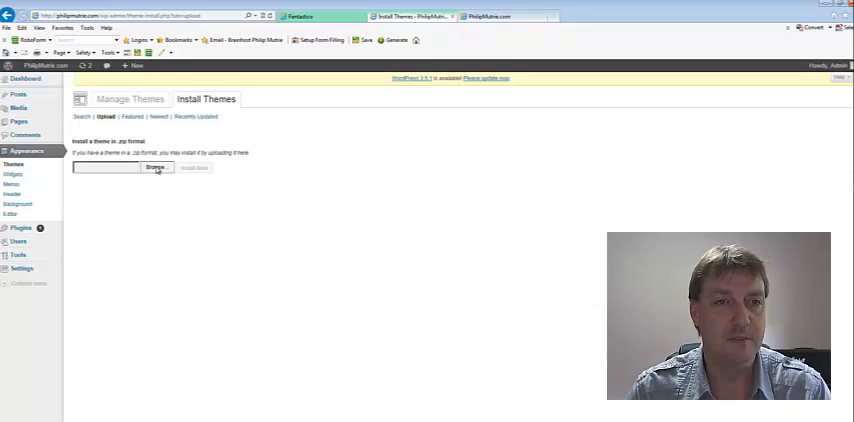
Step: Upload and install ReviewTheme.zip, then activate Affiliate Website Generator
{"action": "left_click", "coordinate": [155, 167]}
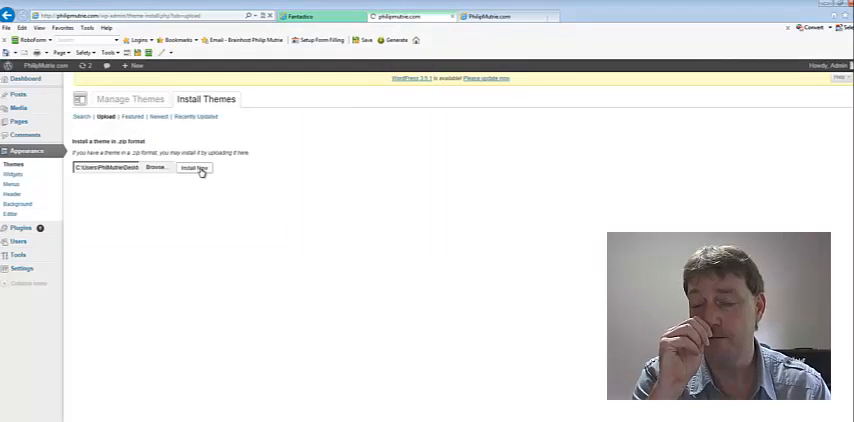
{"action": "left_click", "coordinate": [194, 167]}
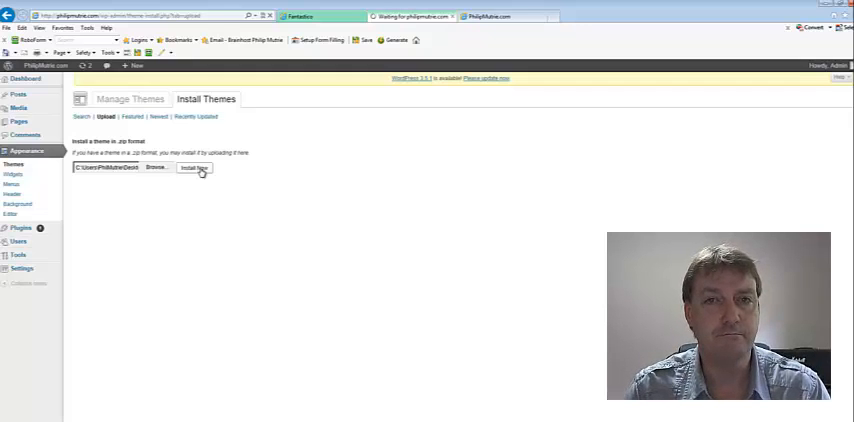
{"action": "left_click", "coordinate": [194, 167]}
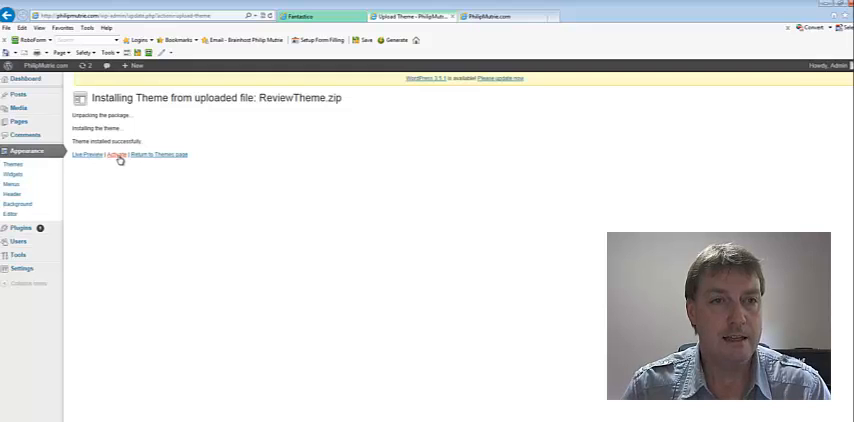
{"action": "left_click", "coordinate": [118, 157]}
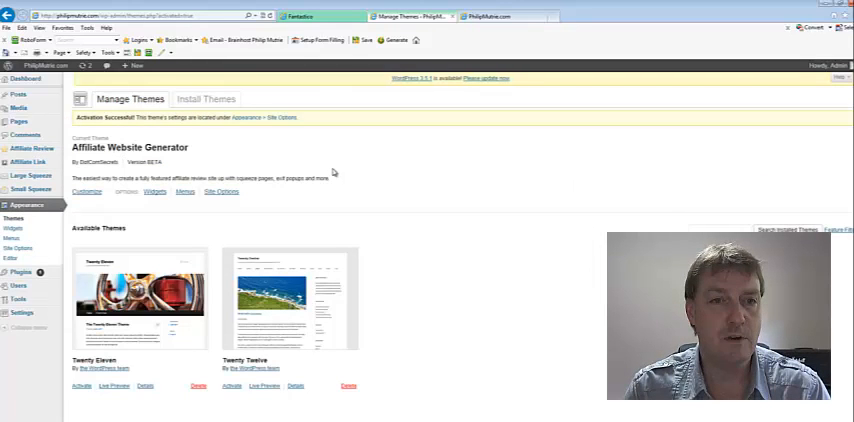
{"action": "mouse_move", "coordinate": [48, 108]}
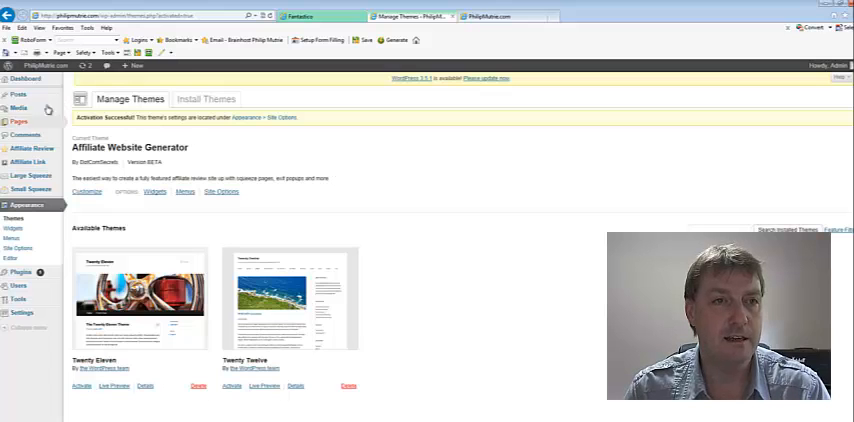
Step: Update WordPress to version 3.5.1 from the Dashboard's update notice
{"action": "left_click", "coordinate": [23, 78]}
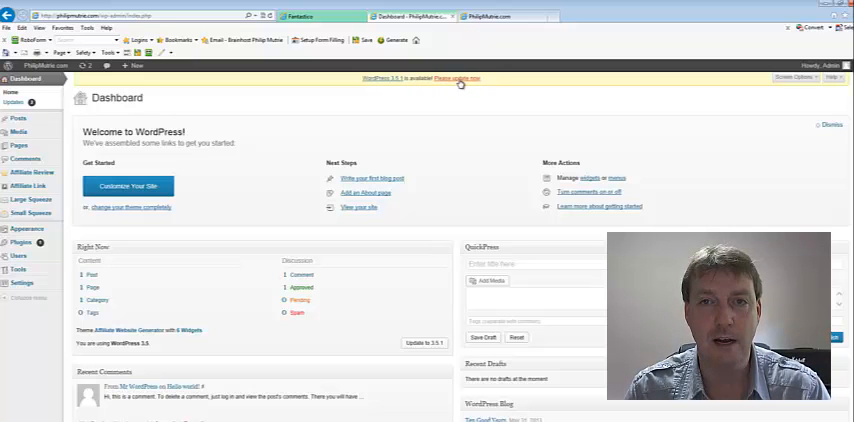
{"action": "left_click", "coordinate": [457, 79]}
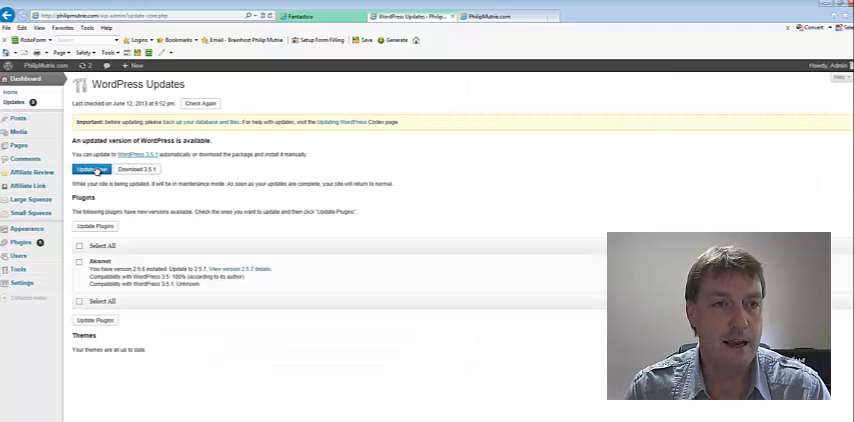
{"action": "left_click", "coordinate": [94, 169]}
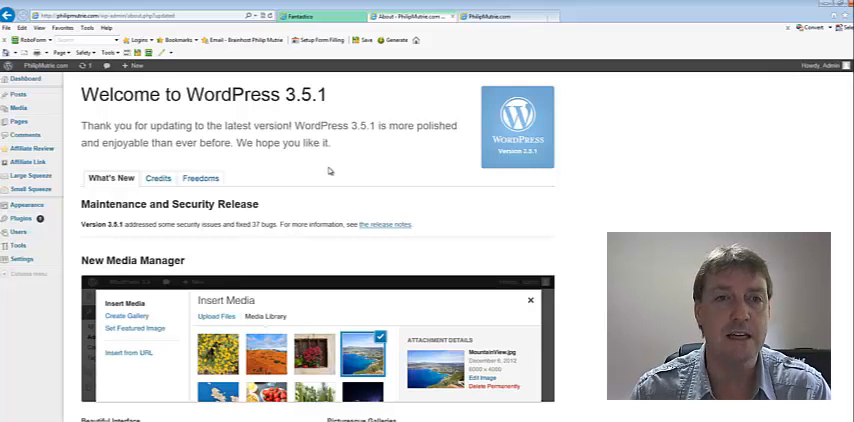
{"action": "mouse_move", "coordinate": [324, 158]}
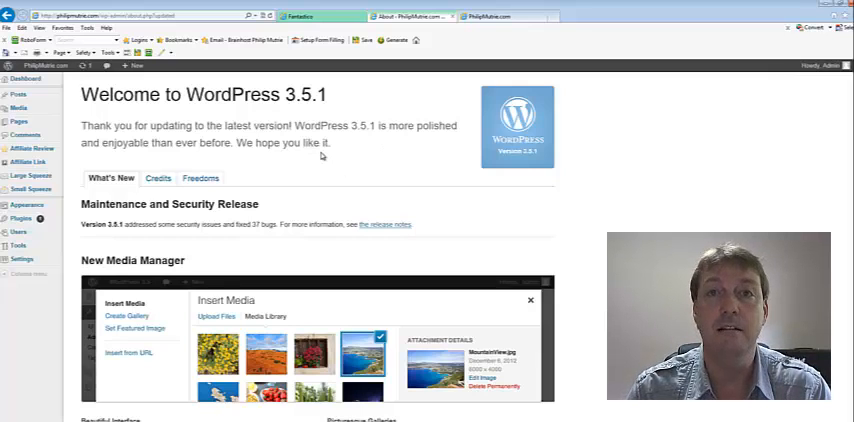
{"action": "mouse_move", "coordinate": [500, 43]}
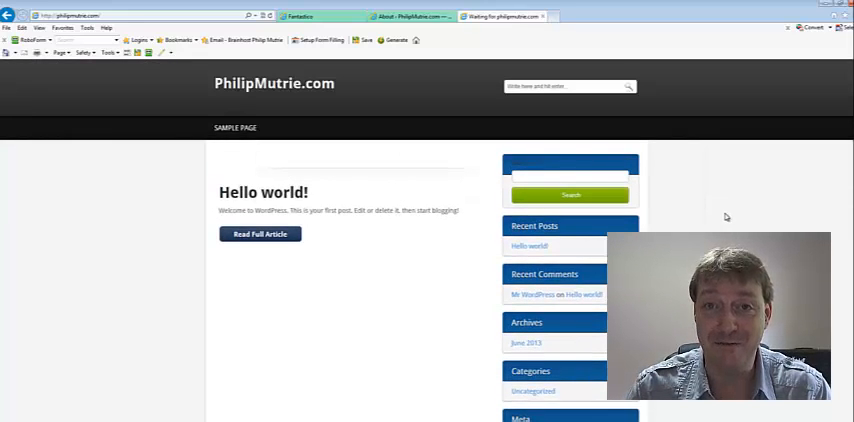
Step: Switch back to the admin tab showing the Welcome to WordPress 3.5.1 page
{"action": "left_click", "coordinate": [400, 16]}
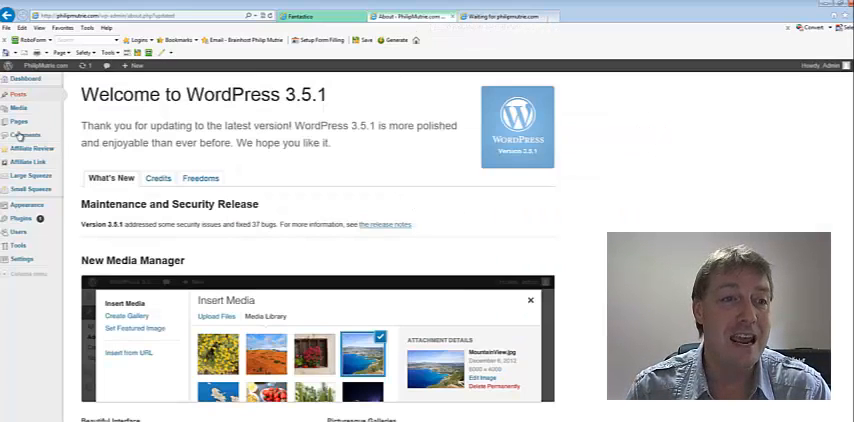
{"action": "mouse_move", "coordinate": [18, 107]}
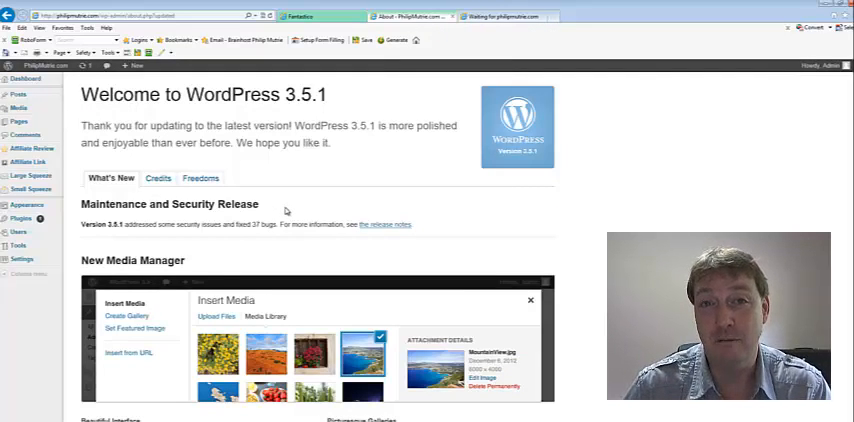
{"action": "mouse_move", "coordinate": [394, 181]}
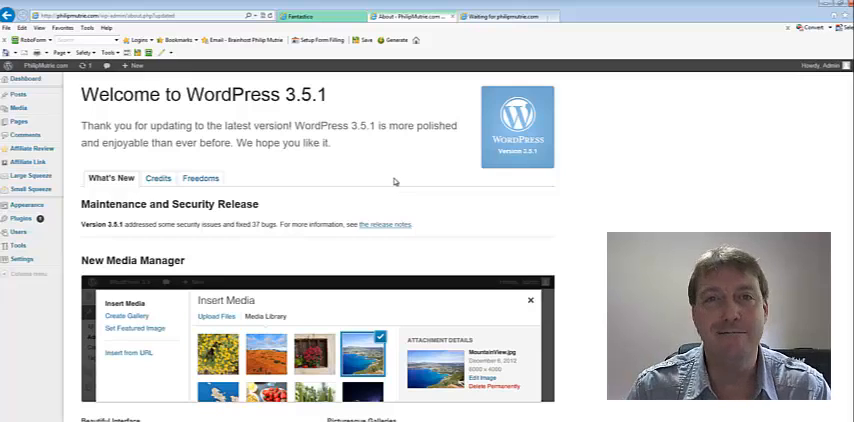